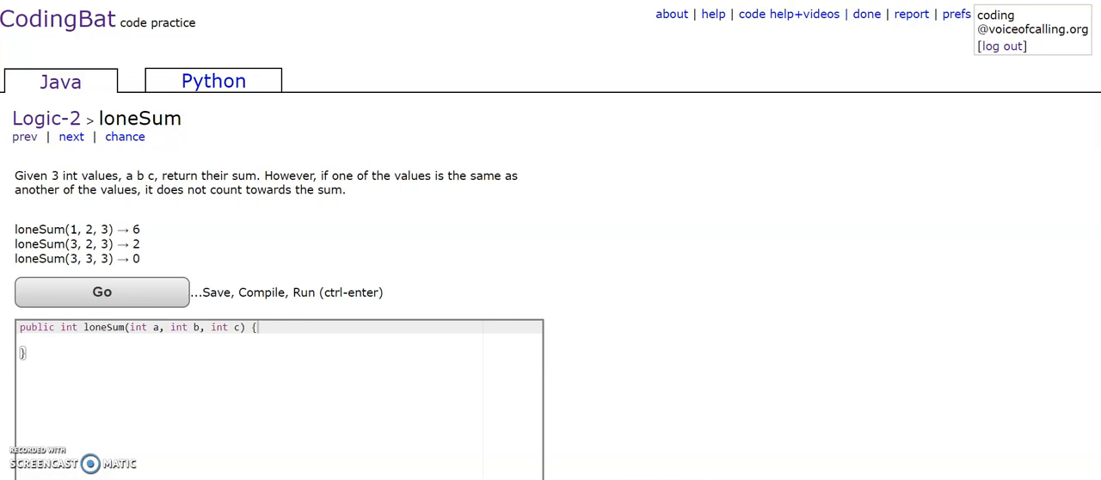
pyautogui.moveTo(83, 234)
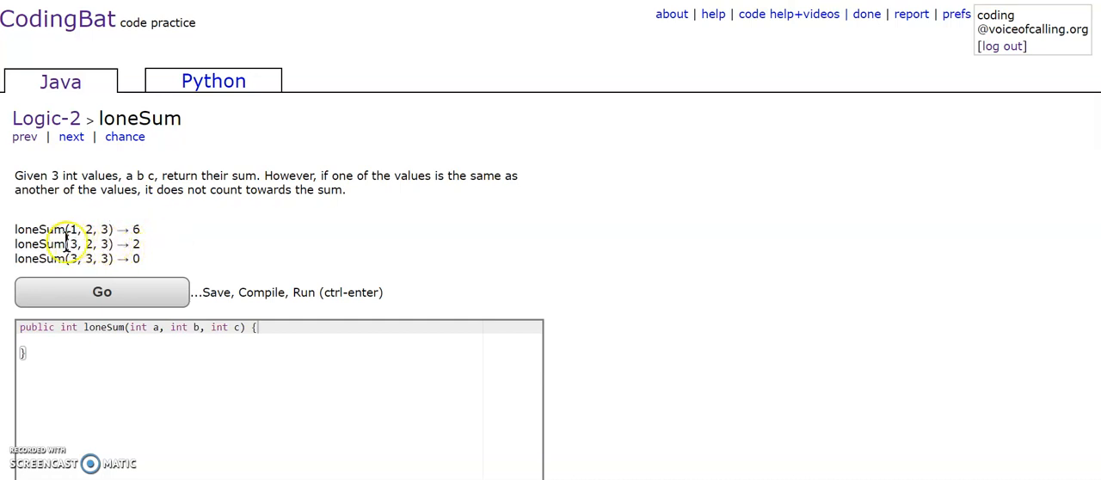
pyautogui.moveTo(210, 284)
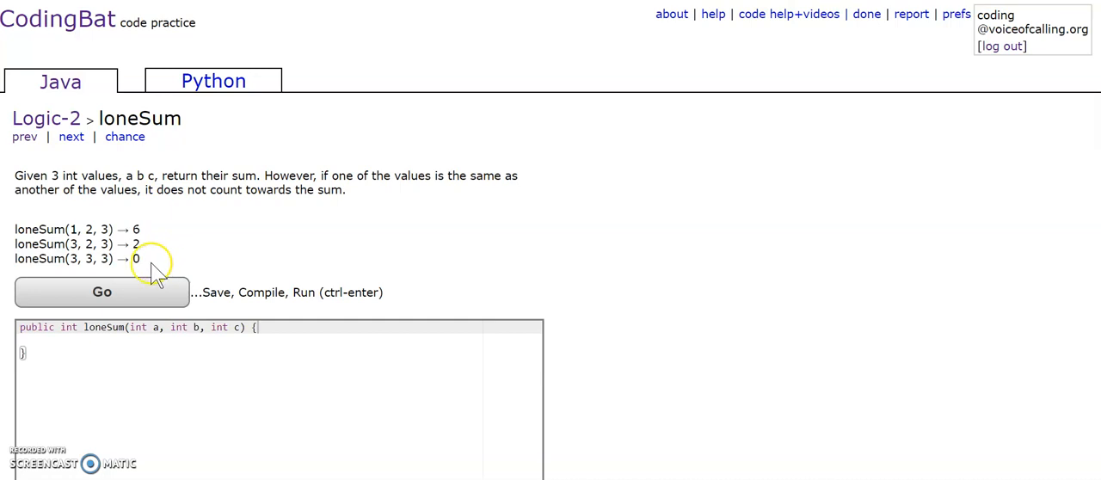
pyautogui.moveTo(69, 258)
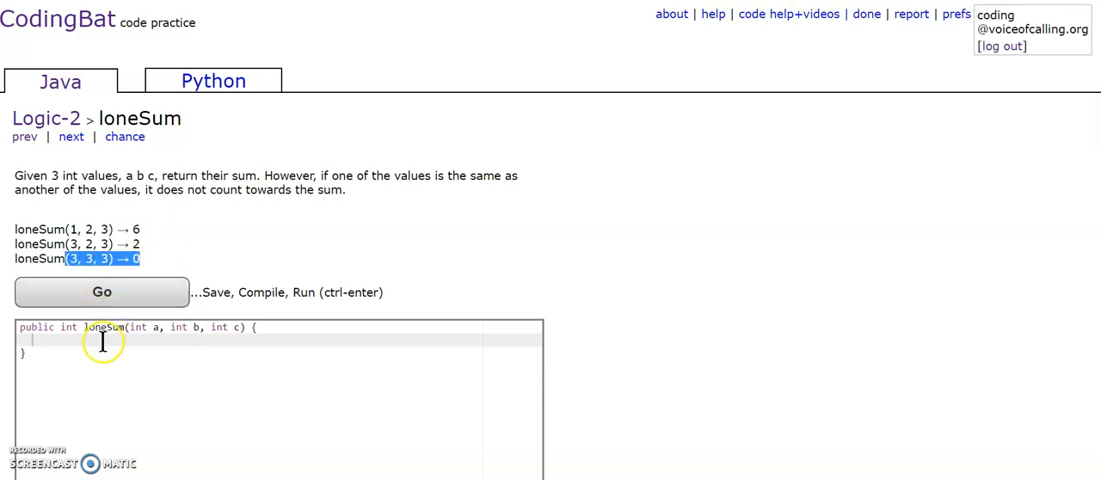
# Add the branch if(a == b && b == c){ return 0; } as the first case of loneSum.
pyautogui.write('if(')
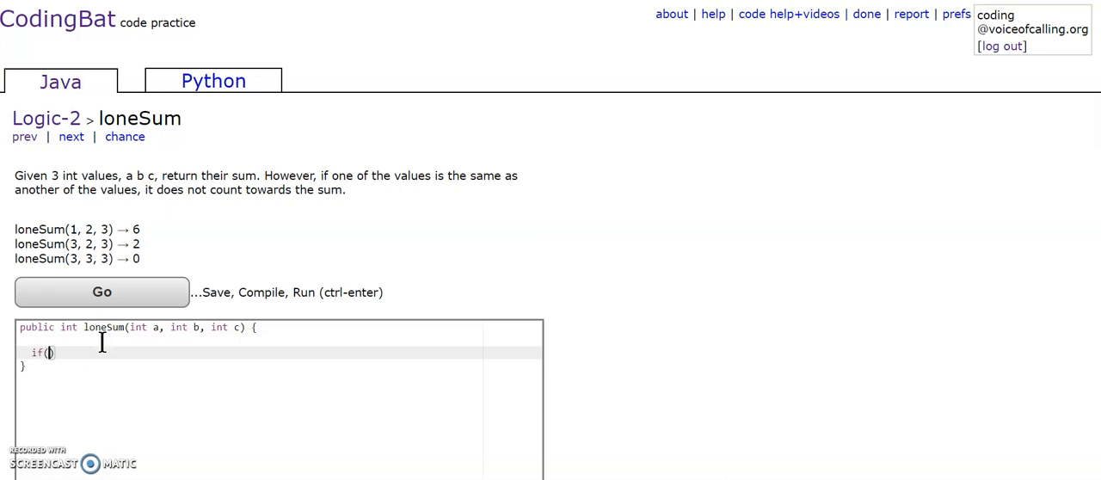
pyautogui.write('a == b')
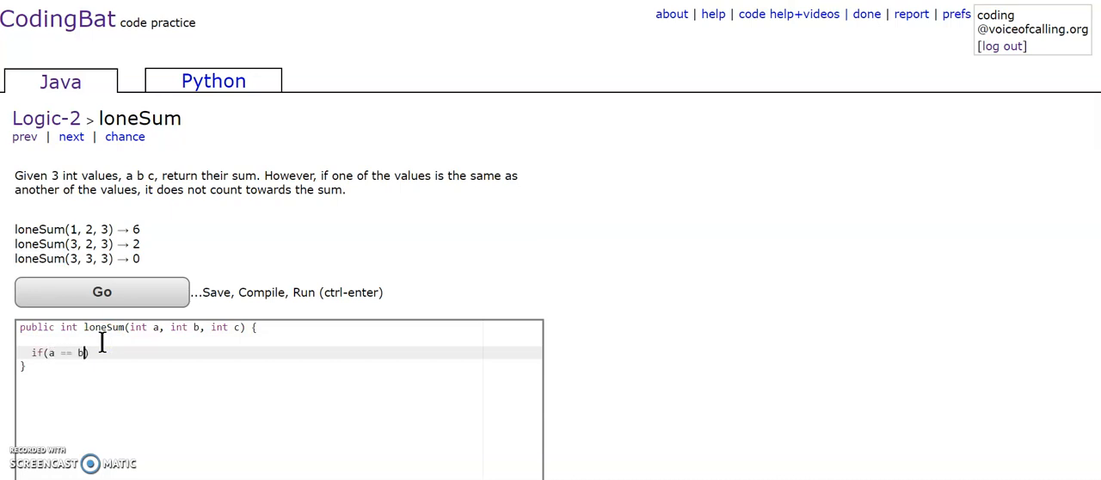
pyautogui.write('&& b')
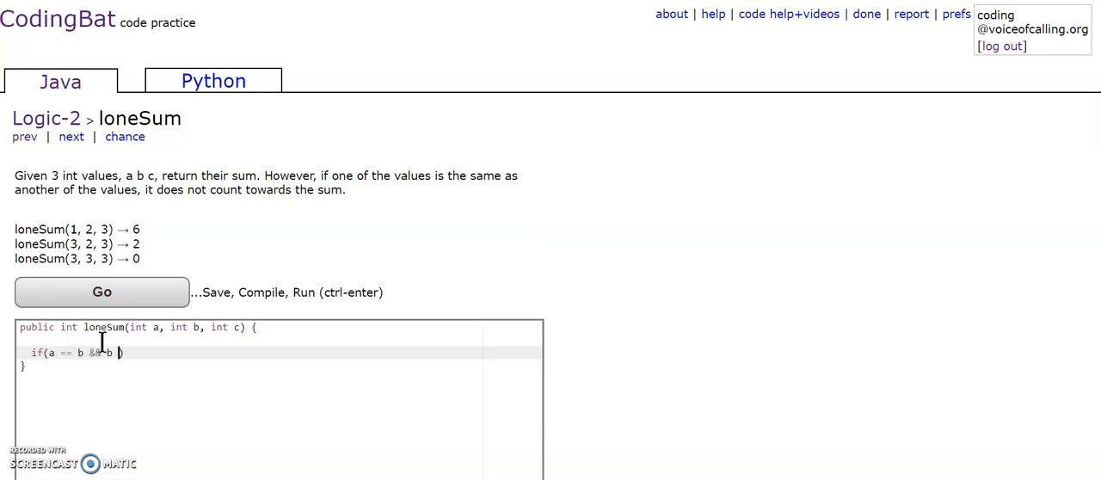
pyautogui.write('== c){')
pyautogui.write('re')
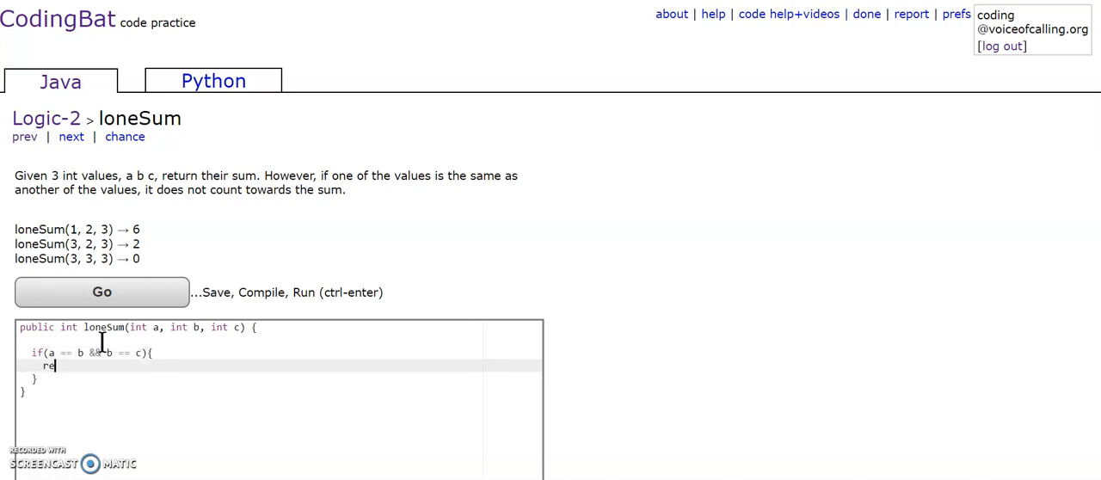
pyautogui.write('turn 0;')
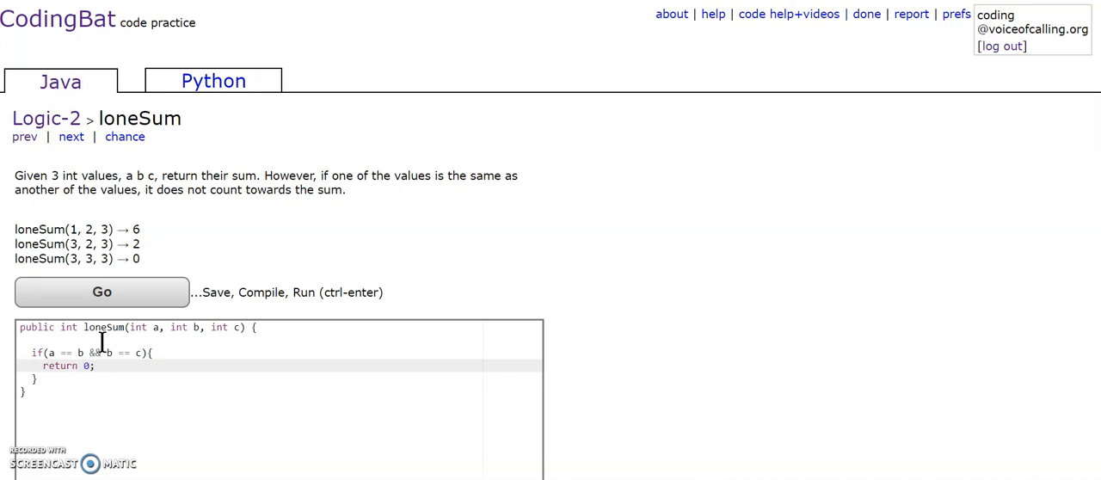
pyautogui.press('Return')
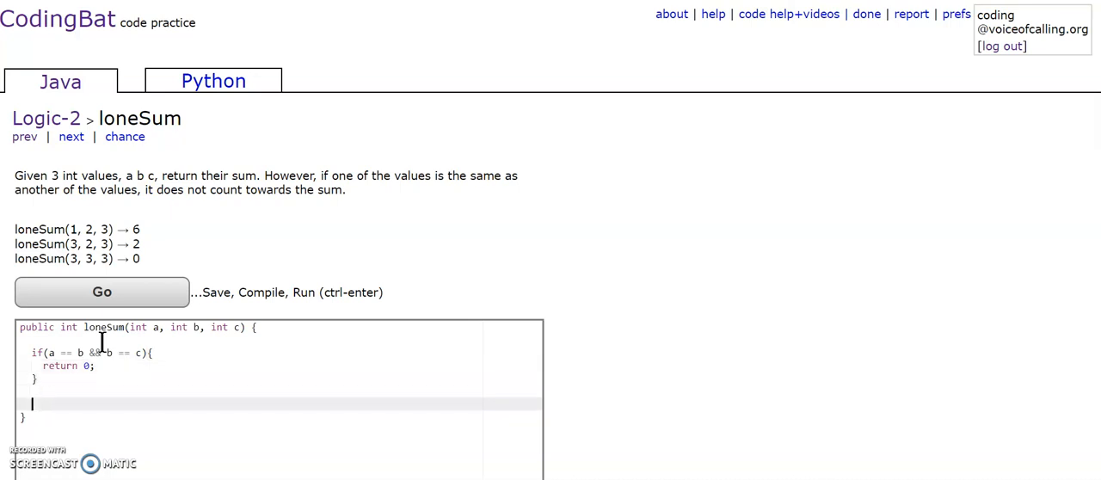
# Add if(a == b){ return c; }else if(b == c){ return a; } to return the unmatched value.
pyautogui.write('if(a')
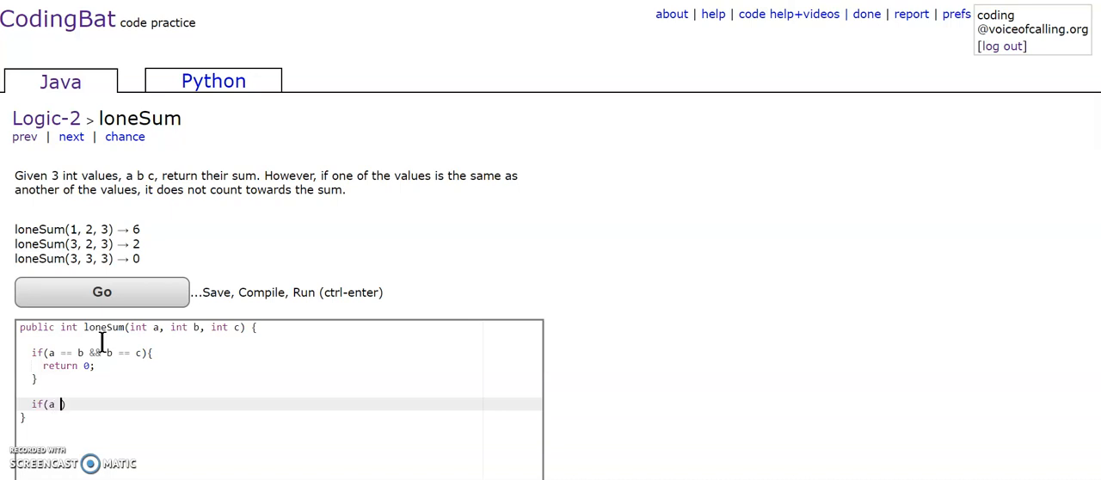
pyautogui.write('== b)')
pyautogui.write('ret')
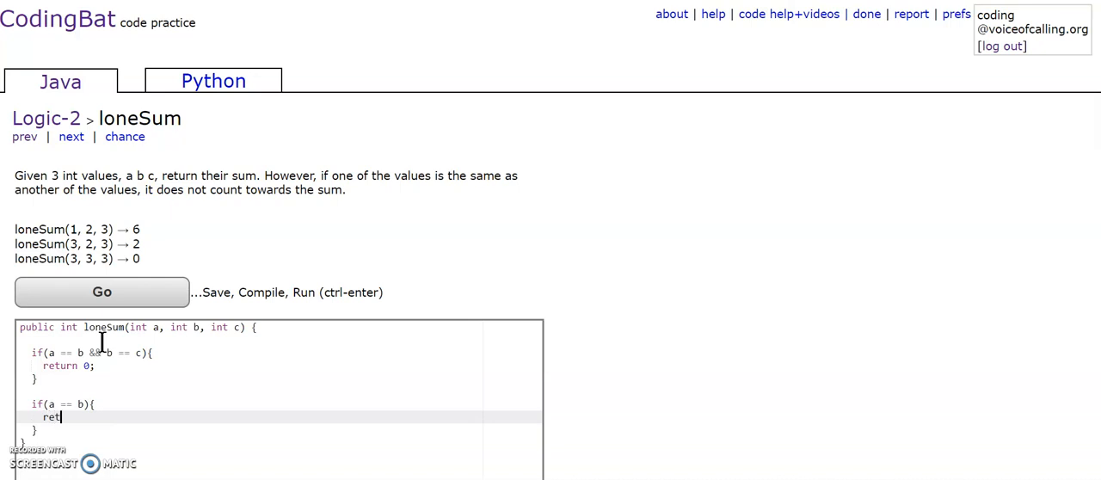
pyautogui.write('urn c;')
pyautogui.click(279, 430)
pyautogui.write('else if(')
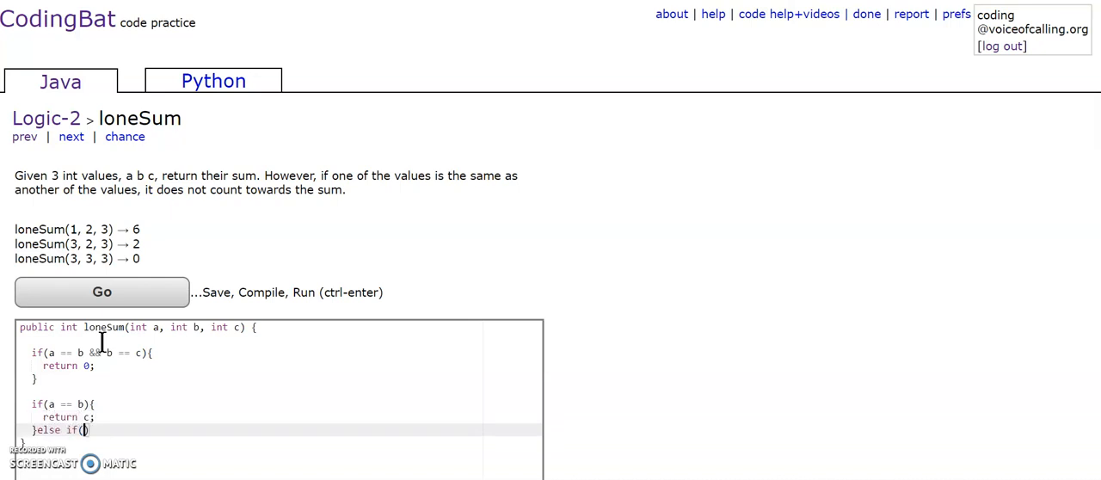
pyautogui.write('b')
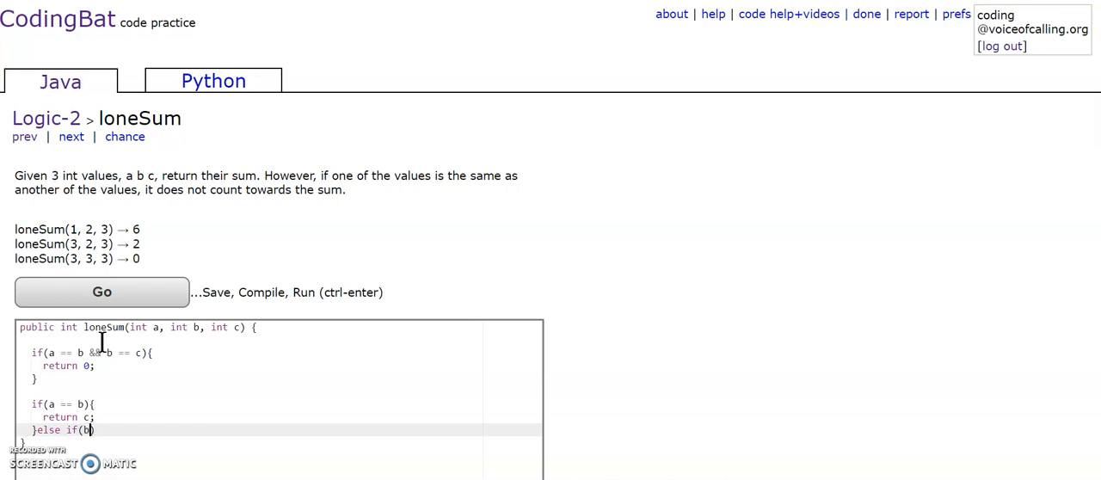
pyautogui.write('== c){')
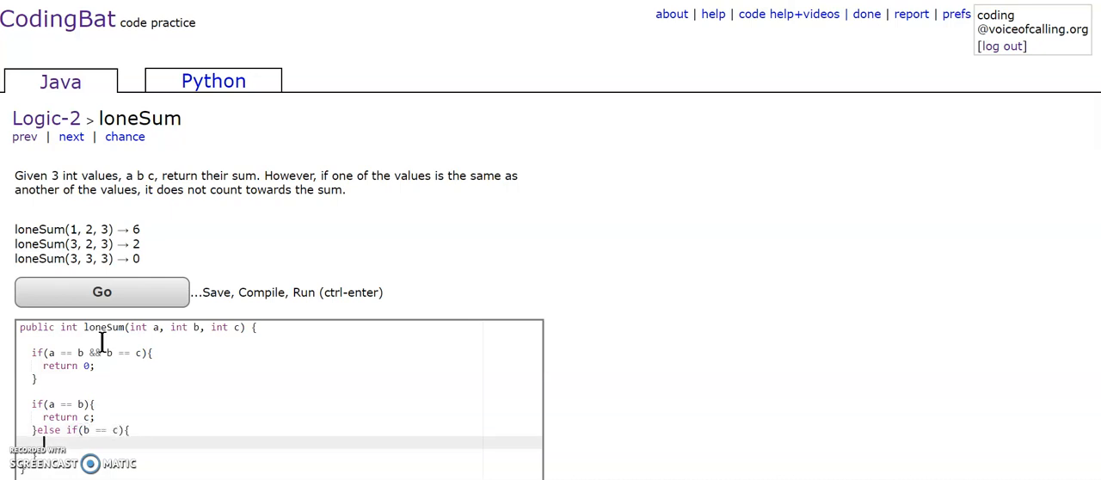
pyautogui.write('return a;')
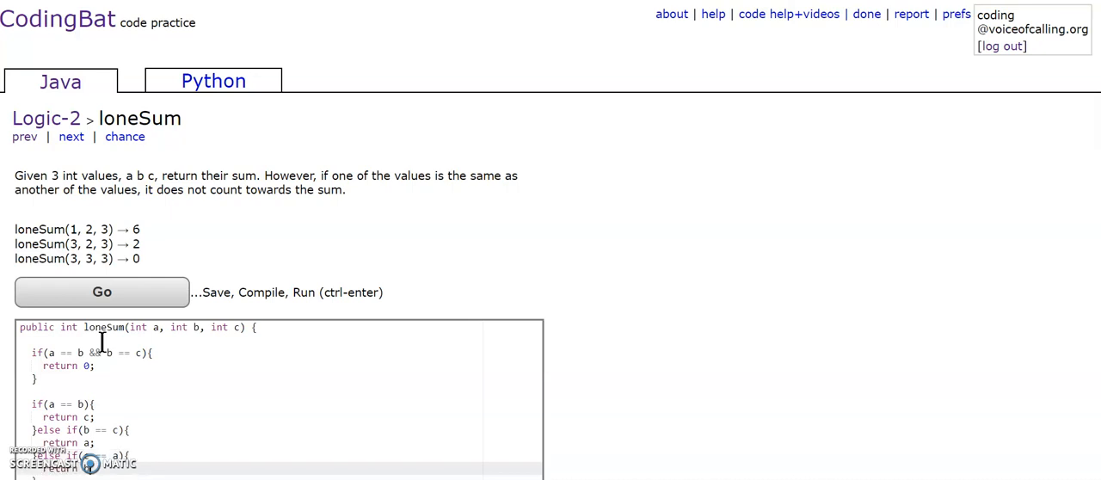
# Close the c == a branch and begin the fallback }else { return a + b + c;.
pyautogui.scroll(-3)
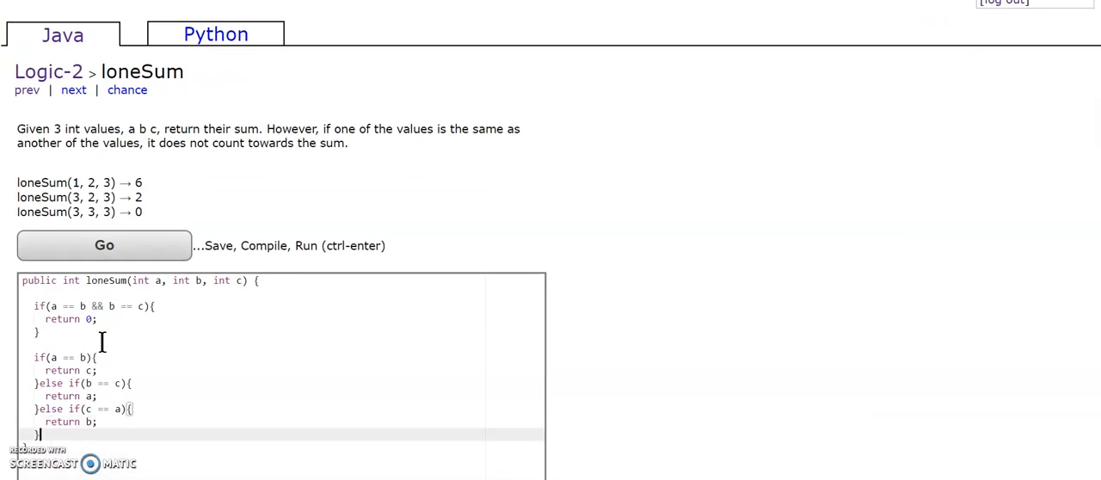
pyautogui.write('}else {')
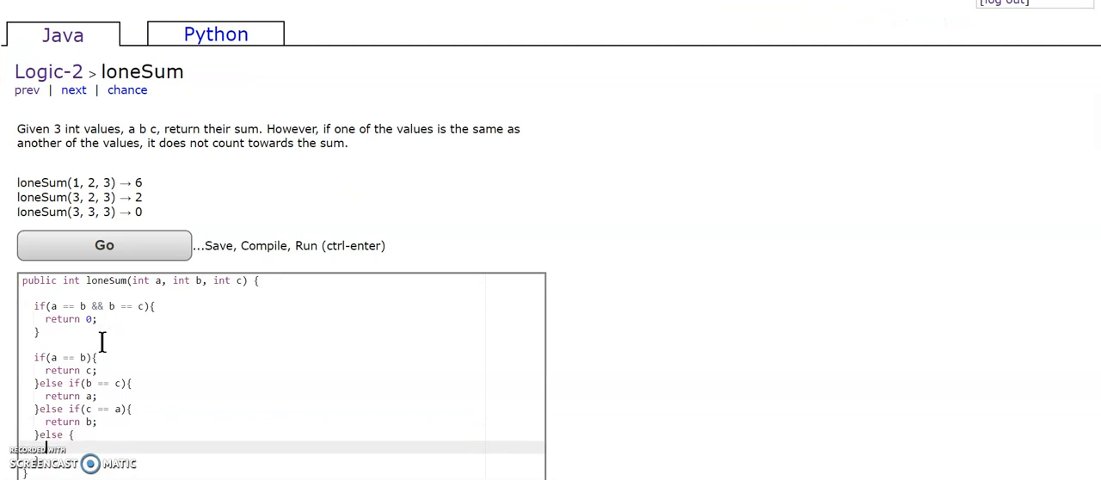
pyautogui.write('return a +')
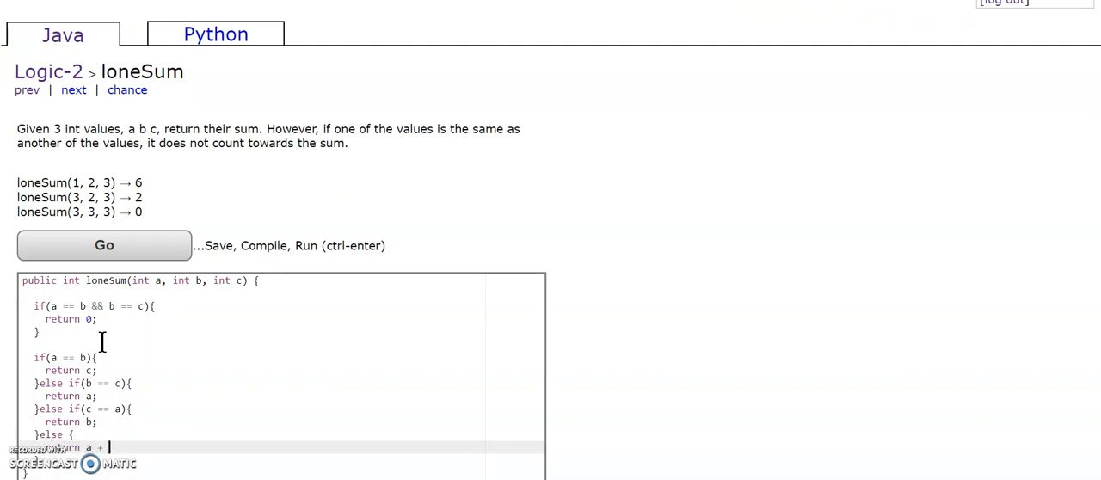
pyautogui.write('b +')
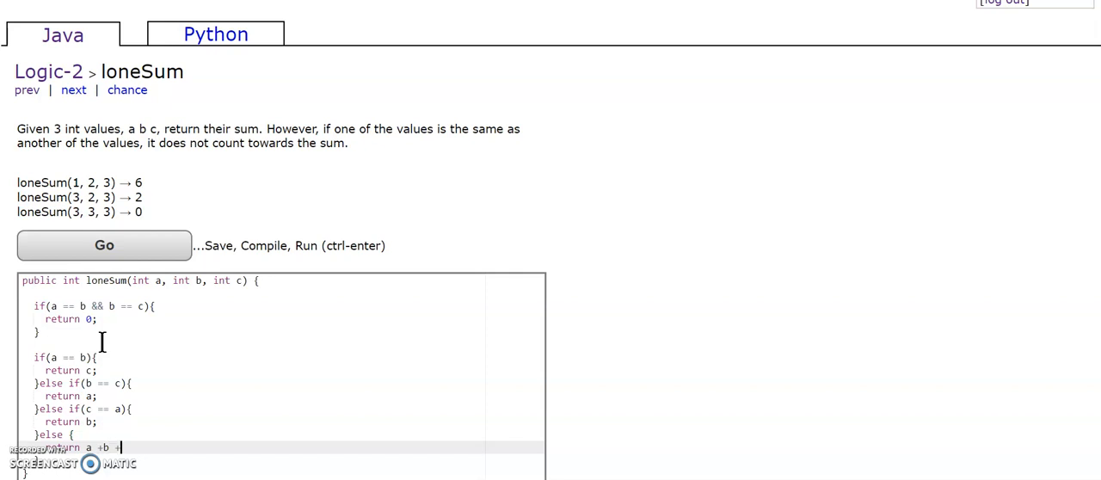